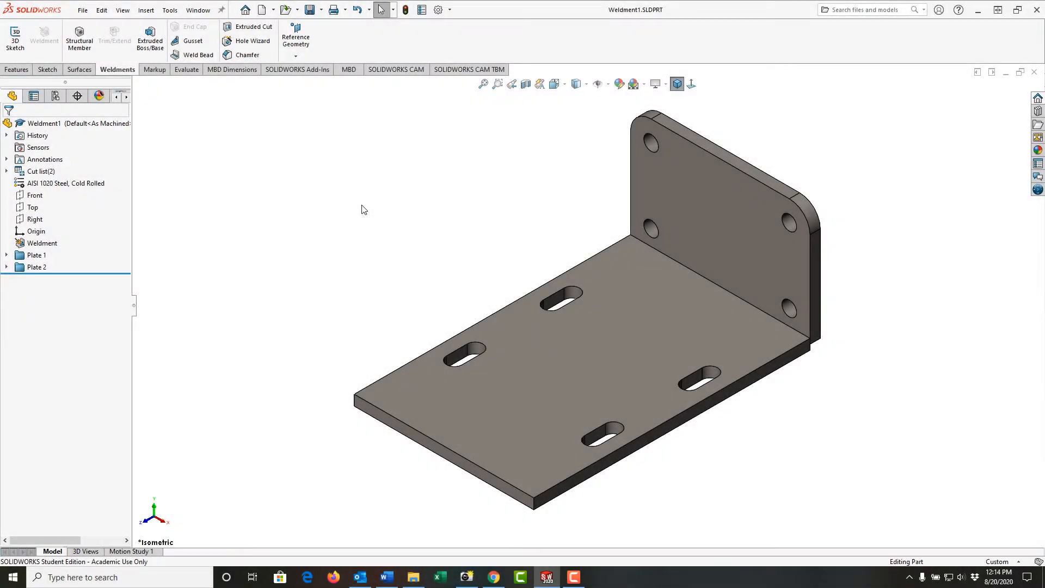
pyautogui.moveTo(299, 219)
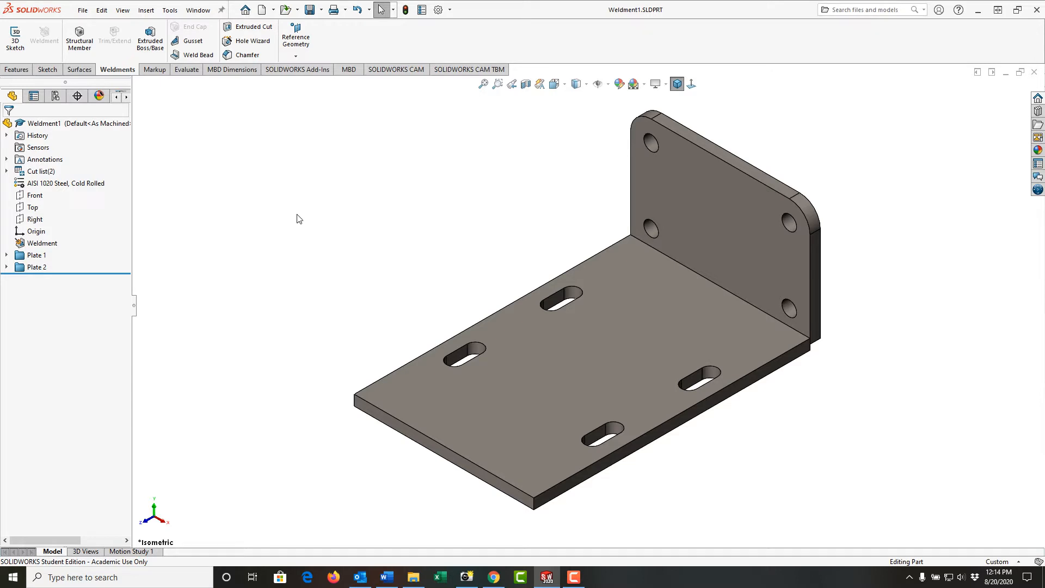
# - Start a new sketch on the Right plane
pyautogui.click(35, 219)
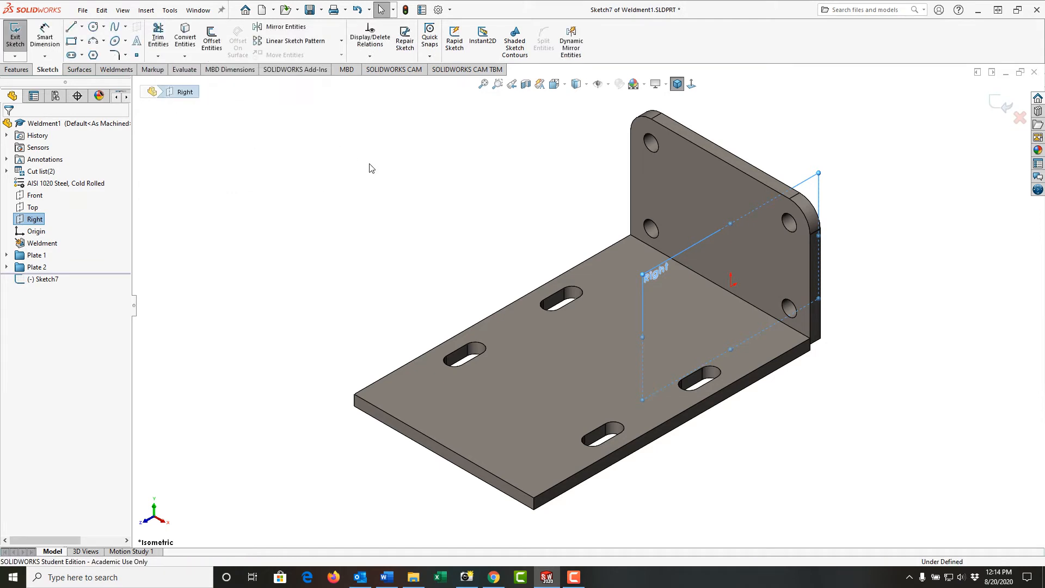
# - View the sketch plane normal and draw the gusset's sloped edge
pyautogui.click(71, 25)
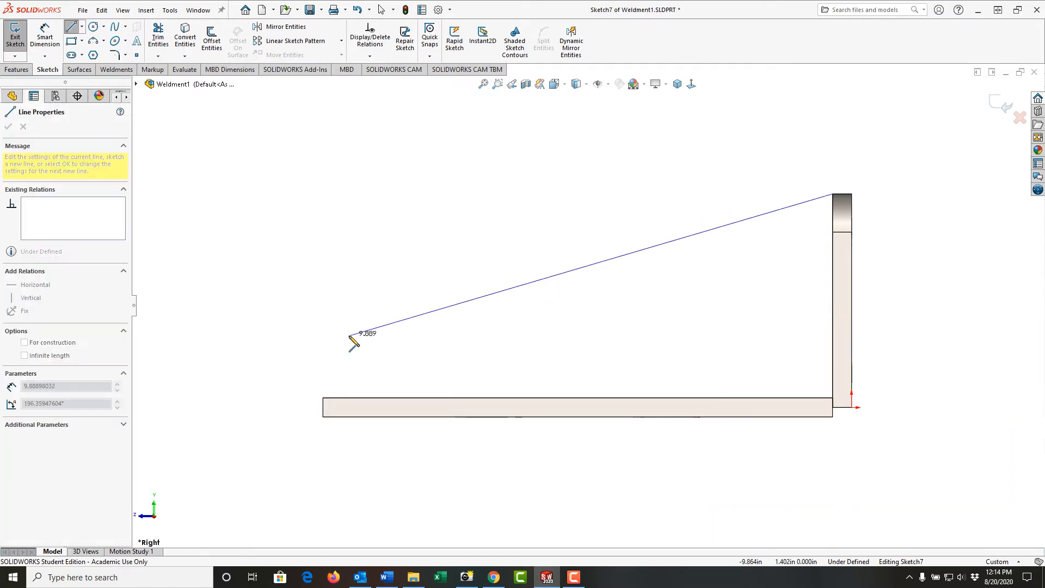
pyautogui.moveTo(353, 341); pyautogui.dragTo(327, 409)
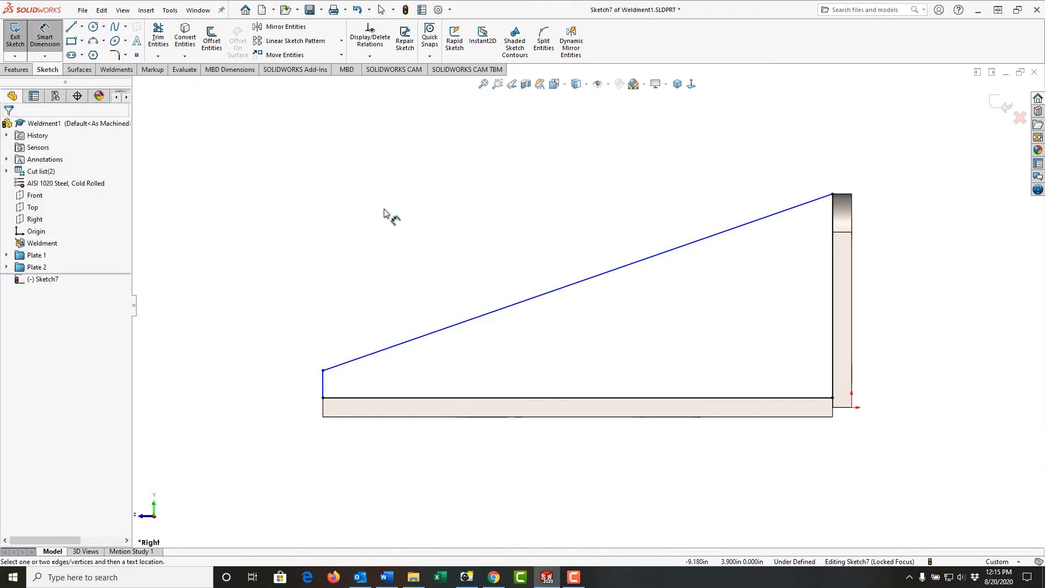
# - Dimension the gusset's short end edge at .500
pyautogui.click(324, 387)
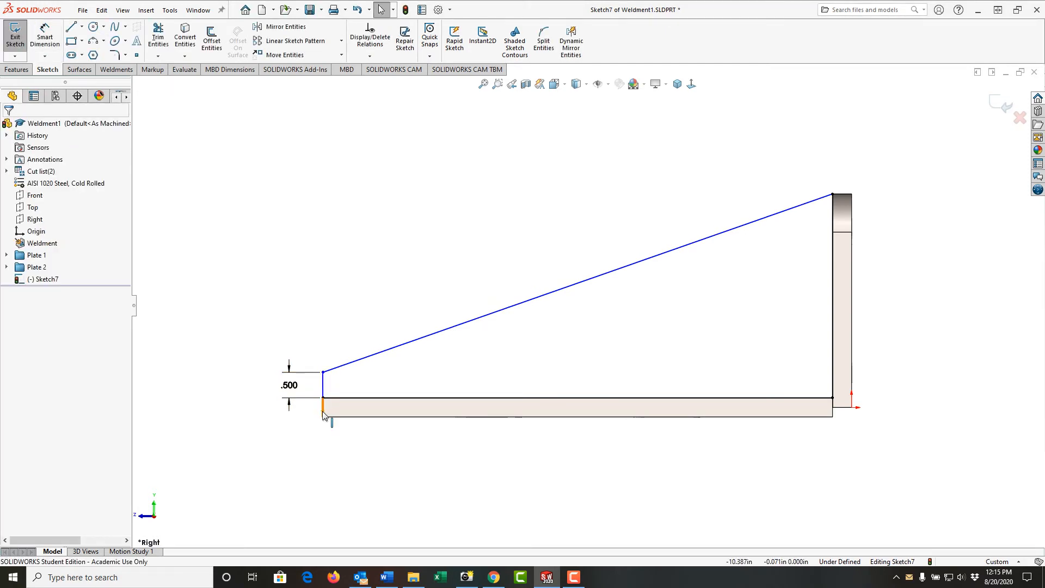
pyautogui.click(323, 393)
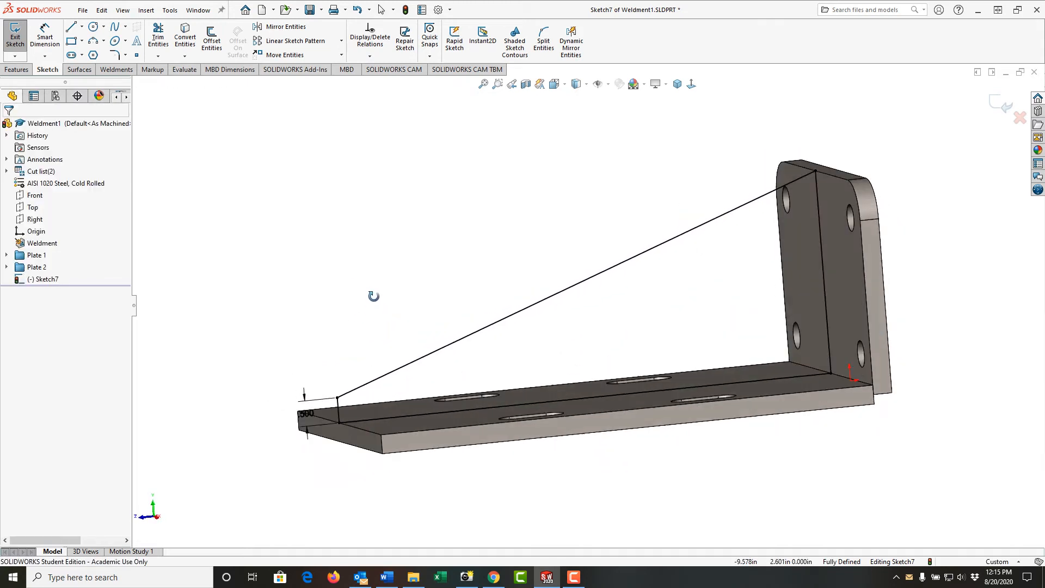
# - Start an Extruded Boss/Base from the gusset sketch via the shortcut menu
pyautogui.rightClick(374, 296)
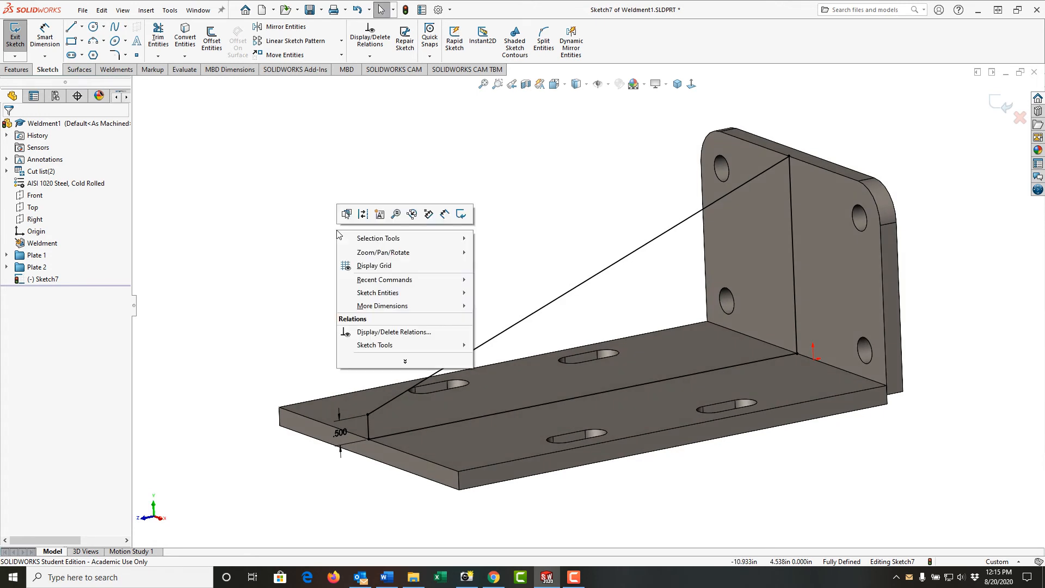
pyautogui.click(463, 220)
pyautogui.write('.25')
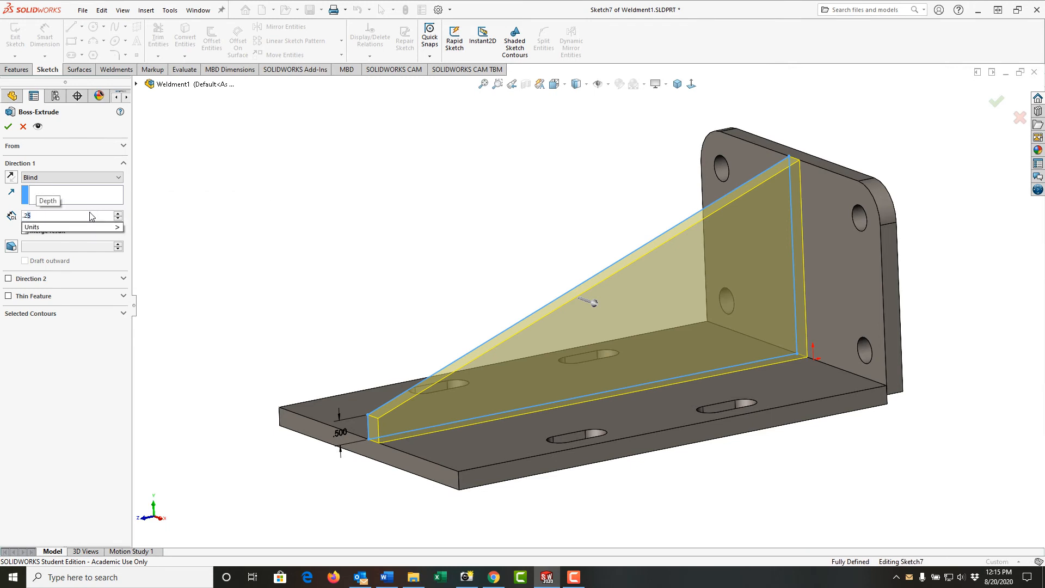
# - Set the gusset extrusion's end condition to Mid Plane
pyautogui.click(71, 176)
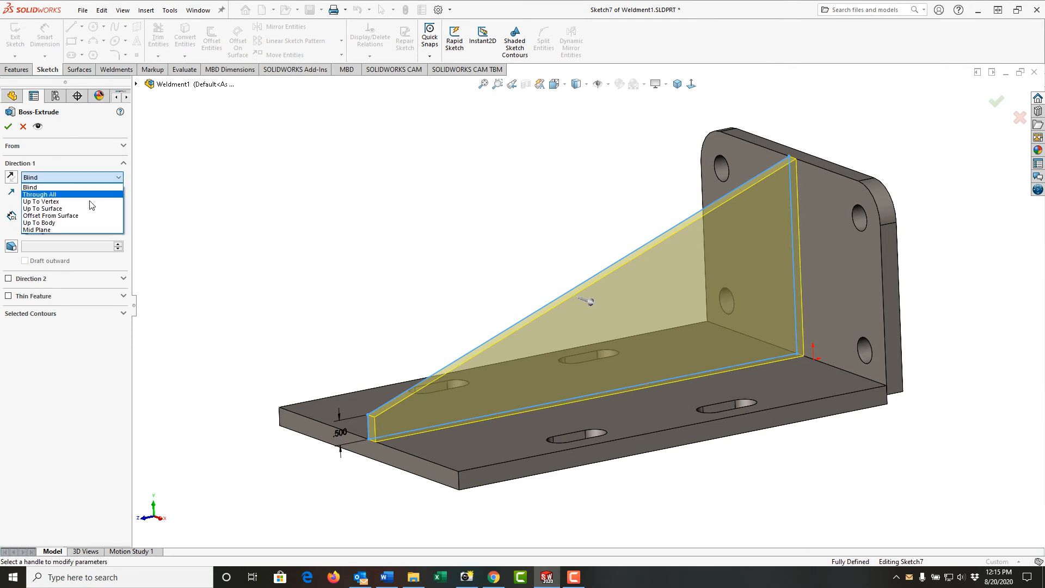
pyautogui.click(36, 229)
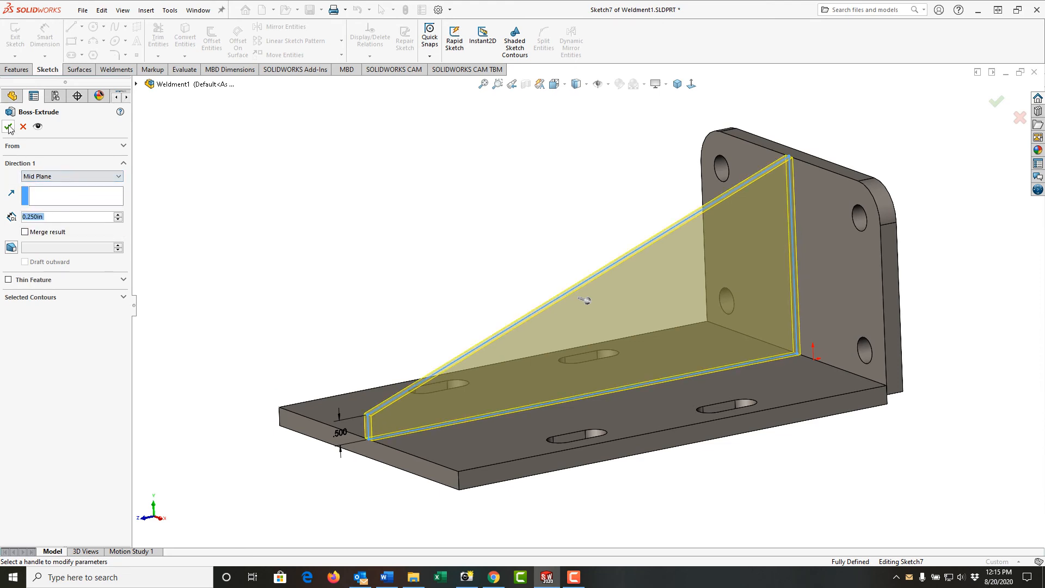